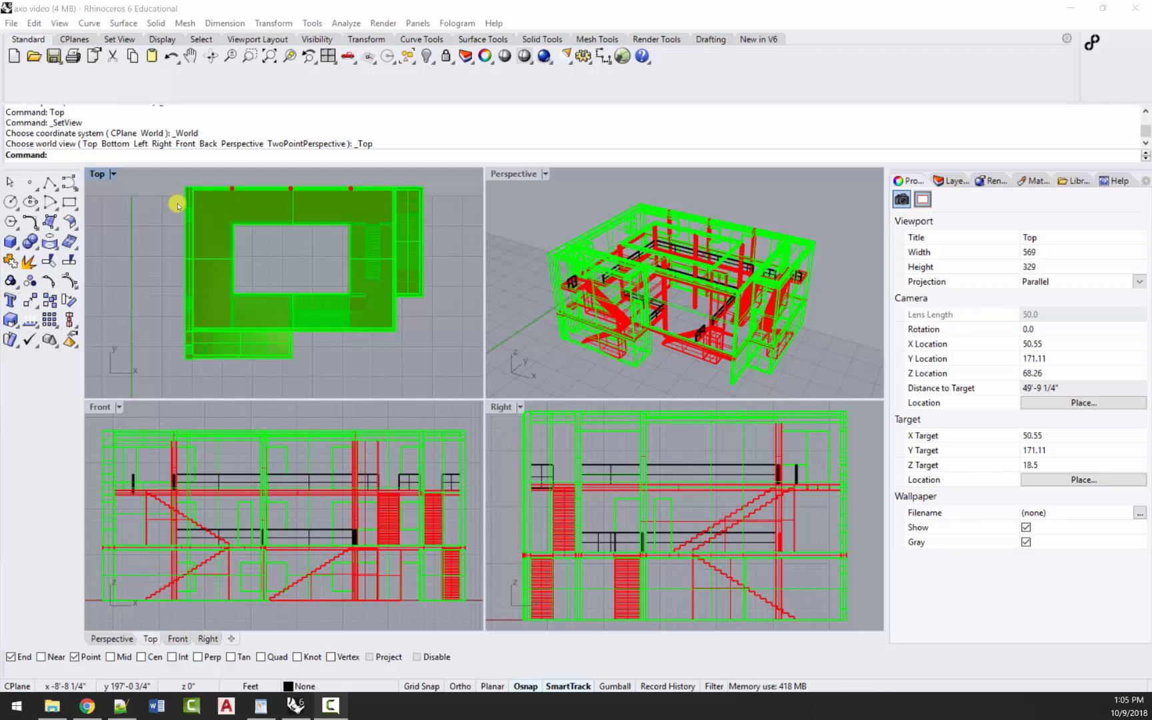
mouse_move(429, 324)
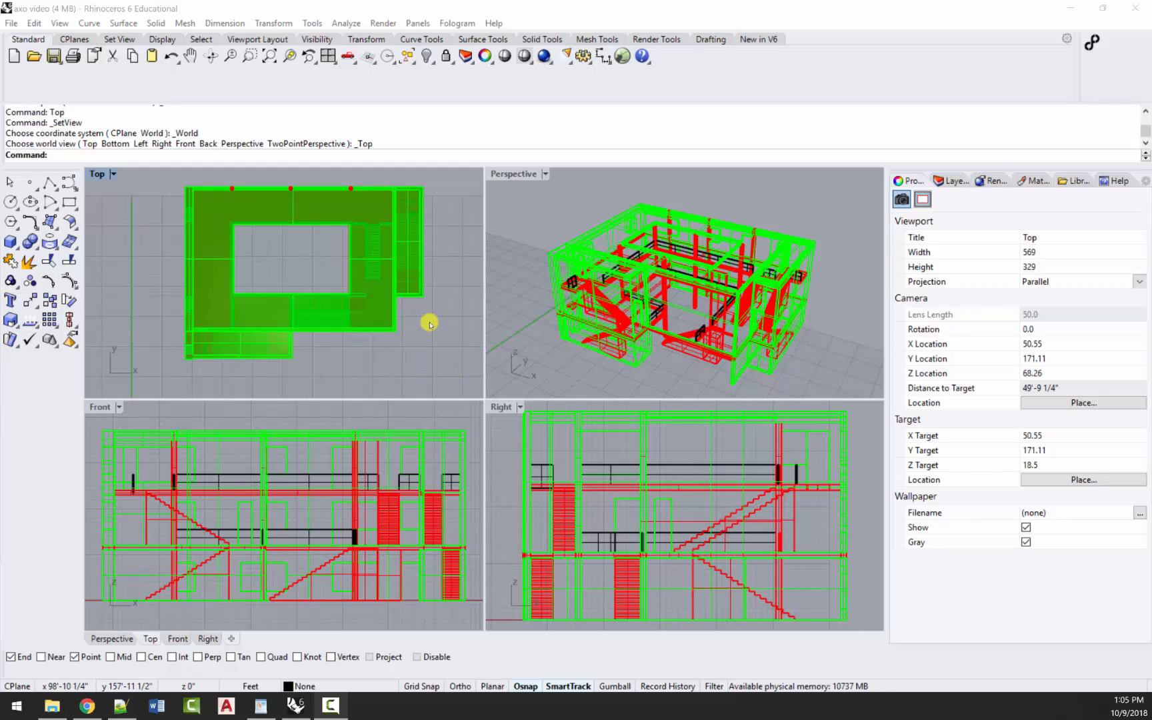
mouse_move(436, 286)
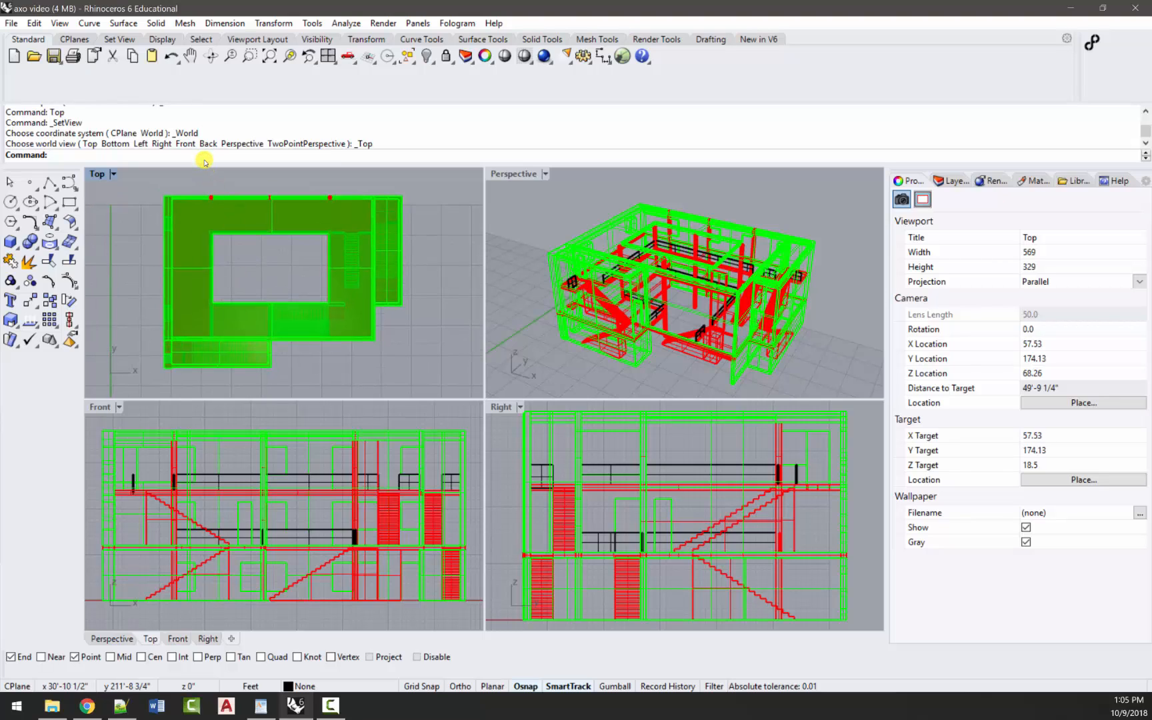
Rotate all building objects 45° in plan about the courtyard centre picked in Top view
text(Rotate)
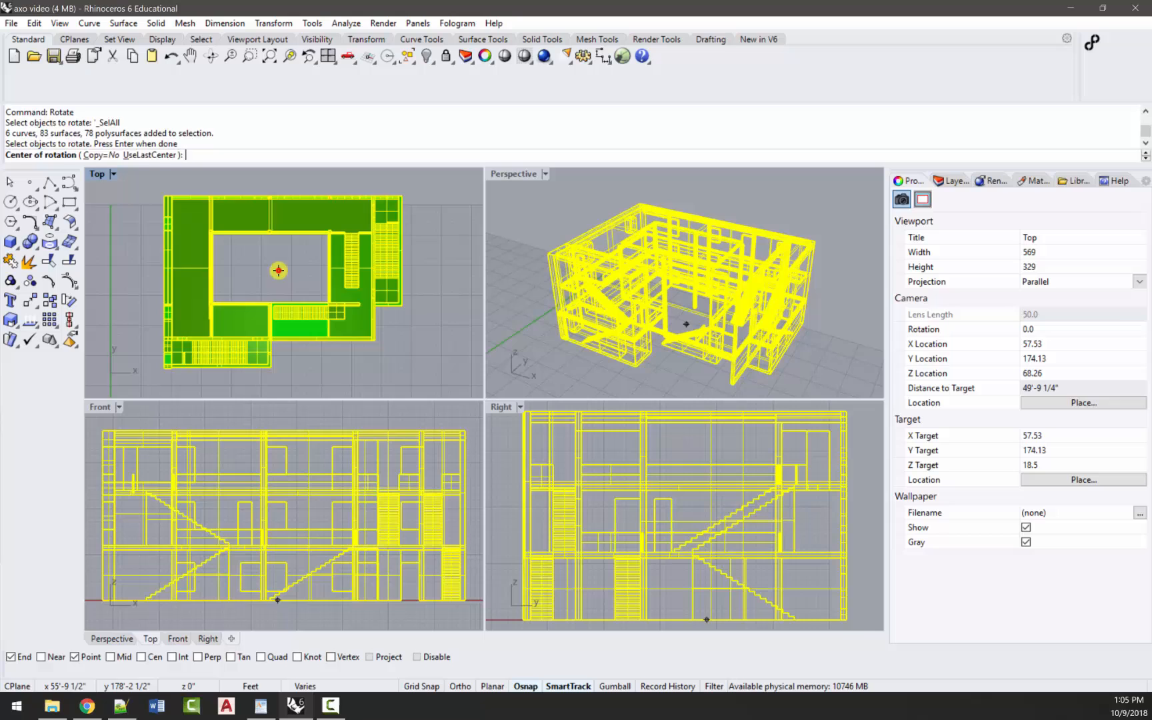
click(284, 276)
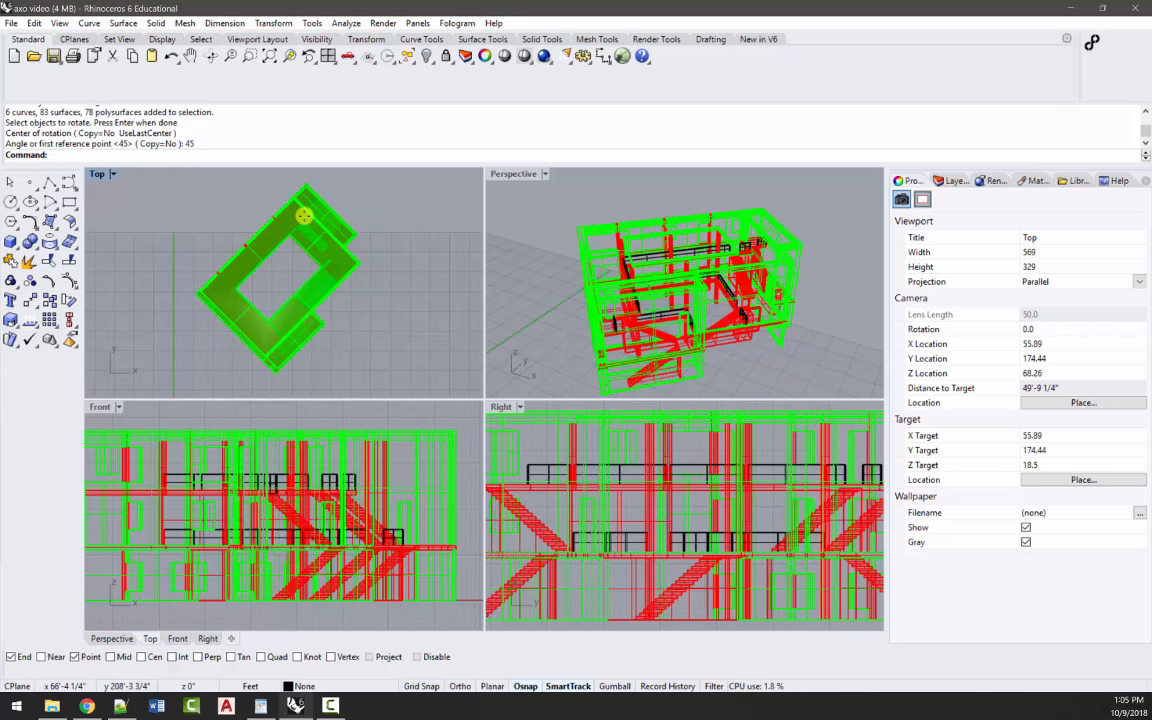
mouse_move(531, 456)
text(Shear)
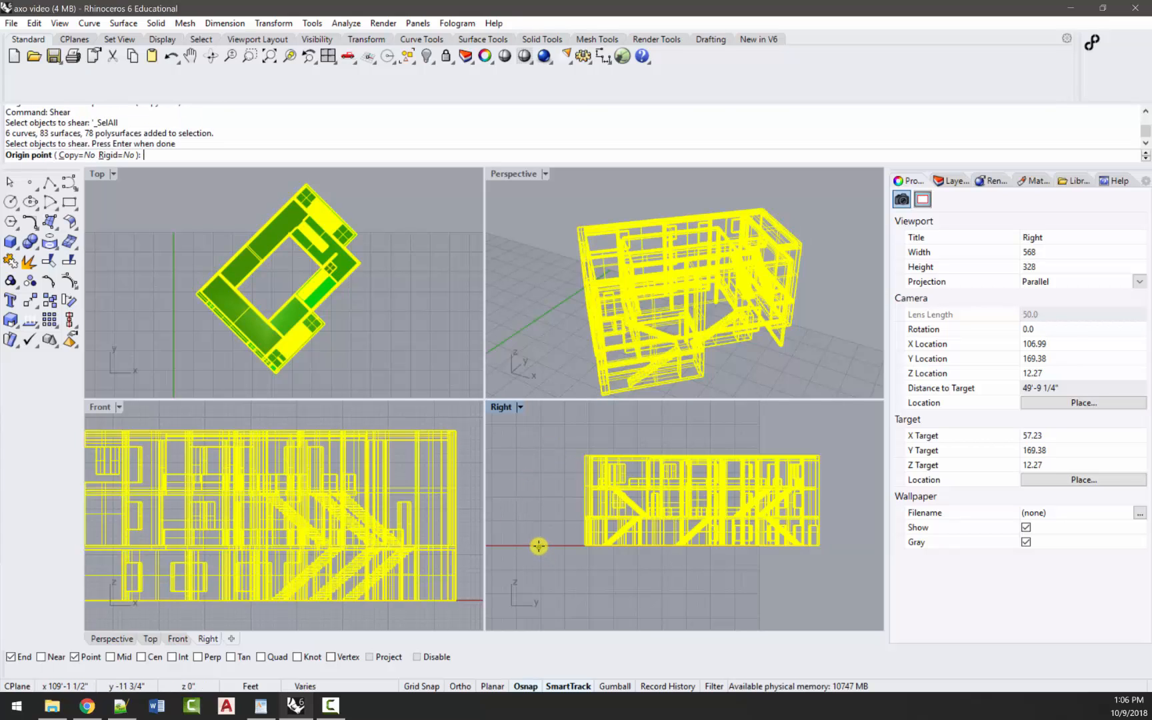
mouse_move(538, 545)
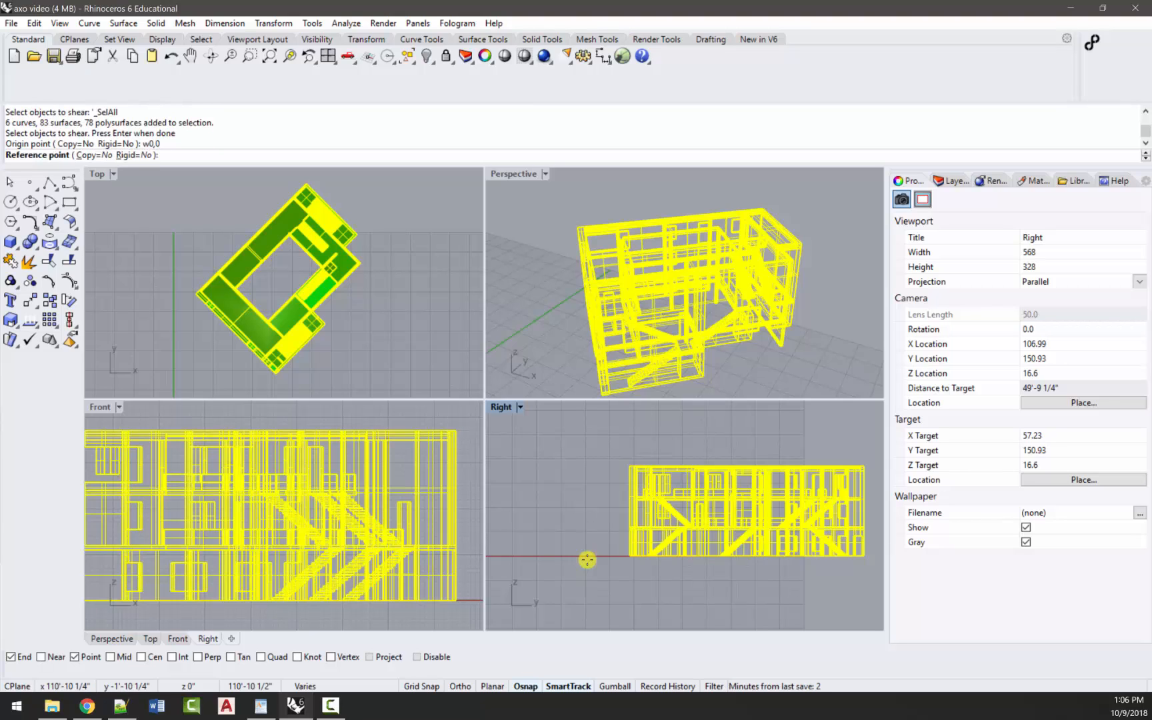
Shear all objects -45° in Right view from origin w0,0 with reference point w0,0,1
text(w0)
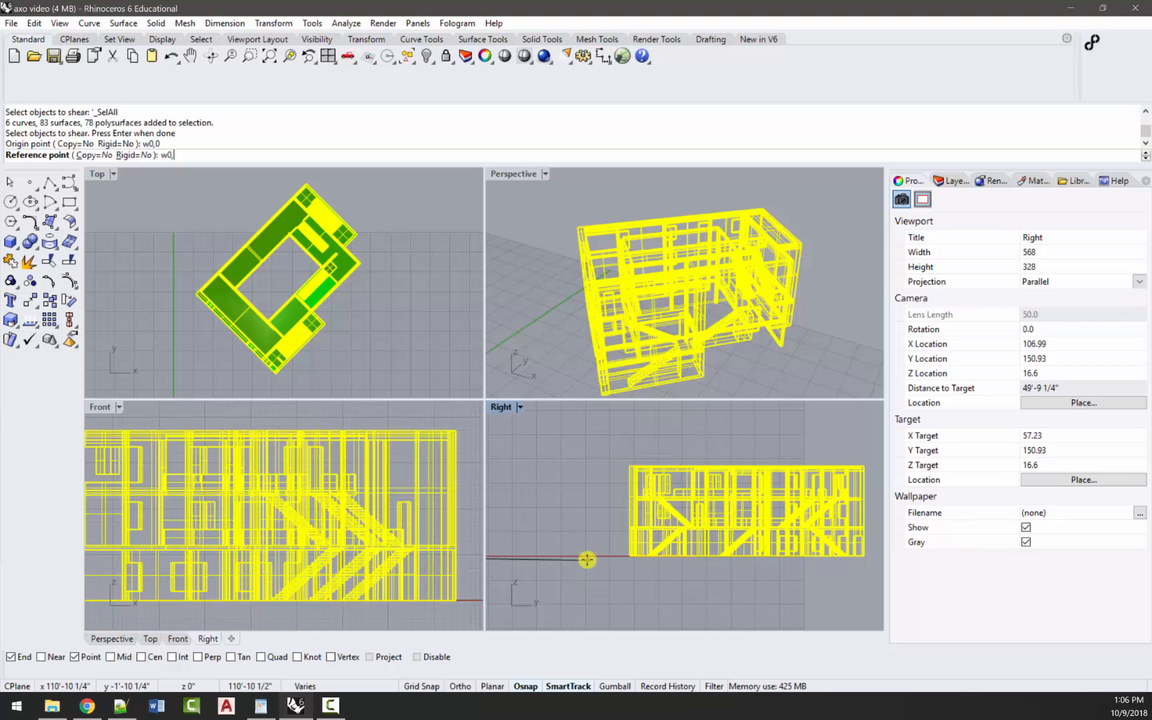
text(,1)
text(-45)
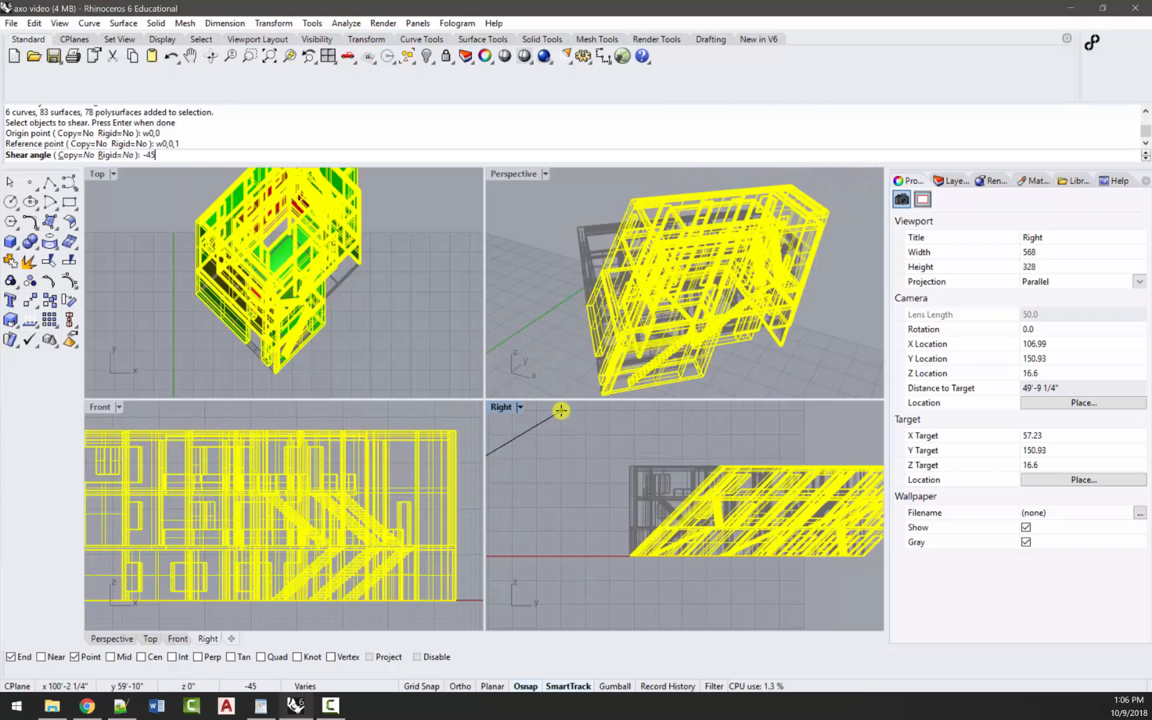
key(Return)
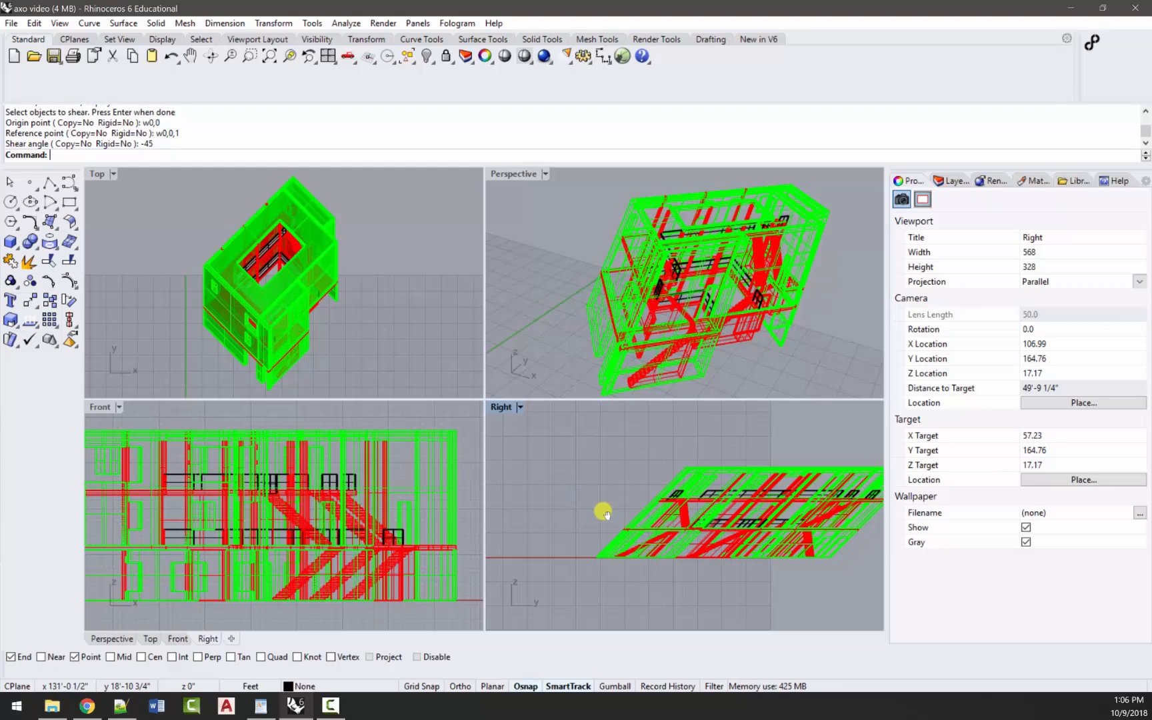
mouse_move(606, 514)
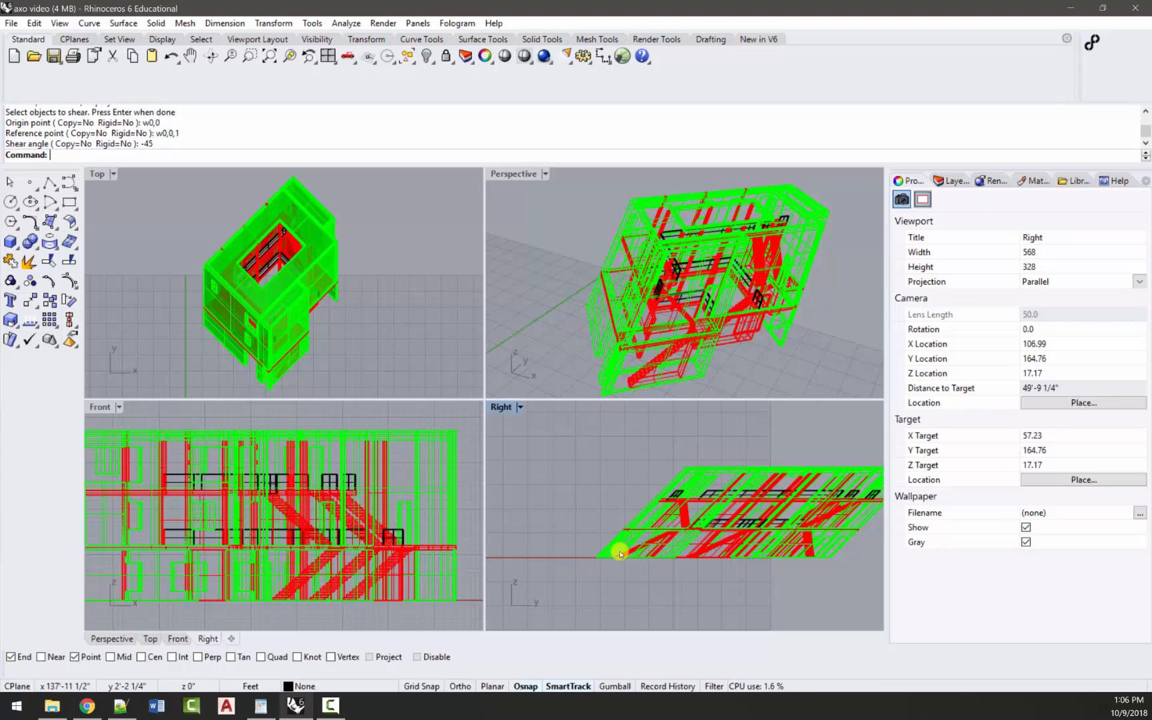
mouse_move(580, 530)
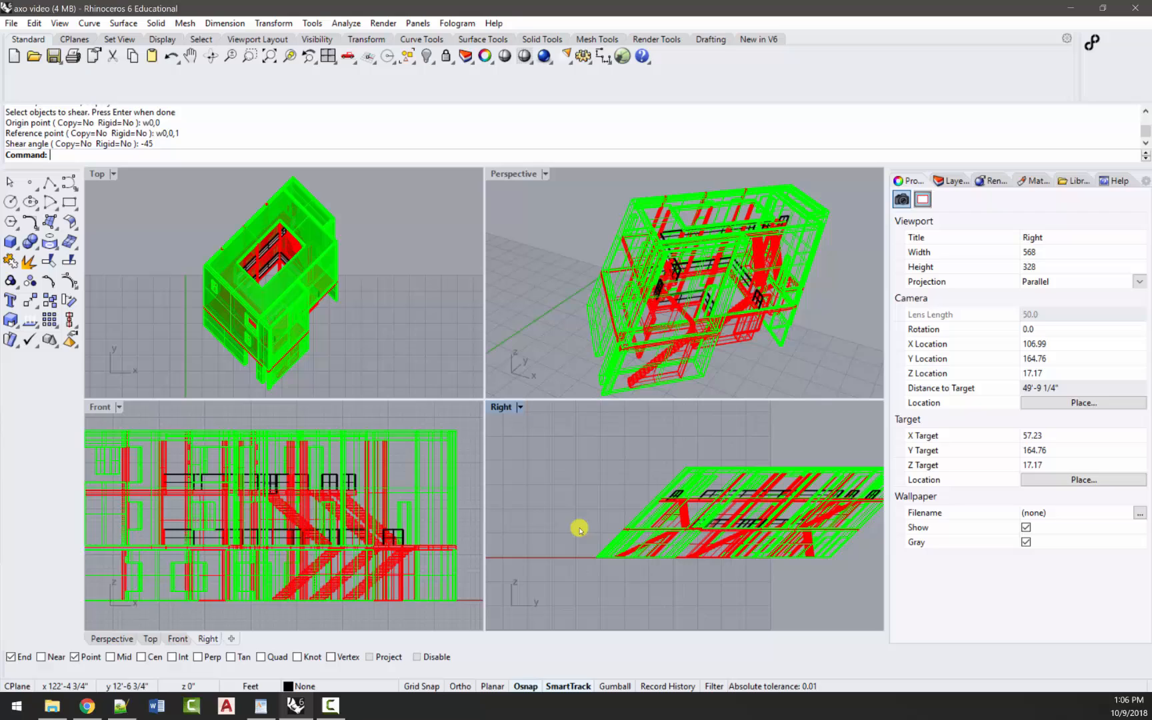
mouse_move(418, 278)
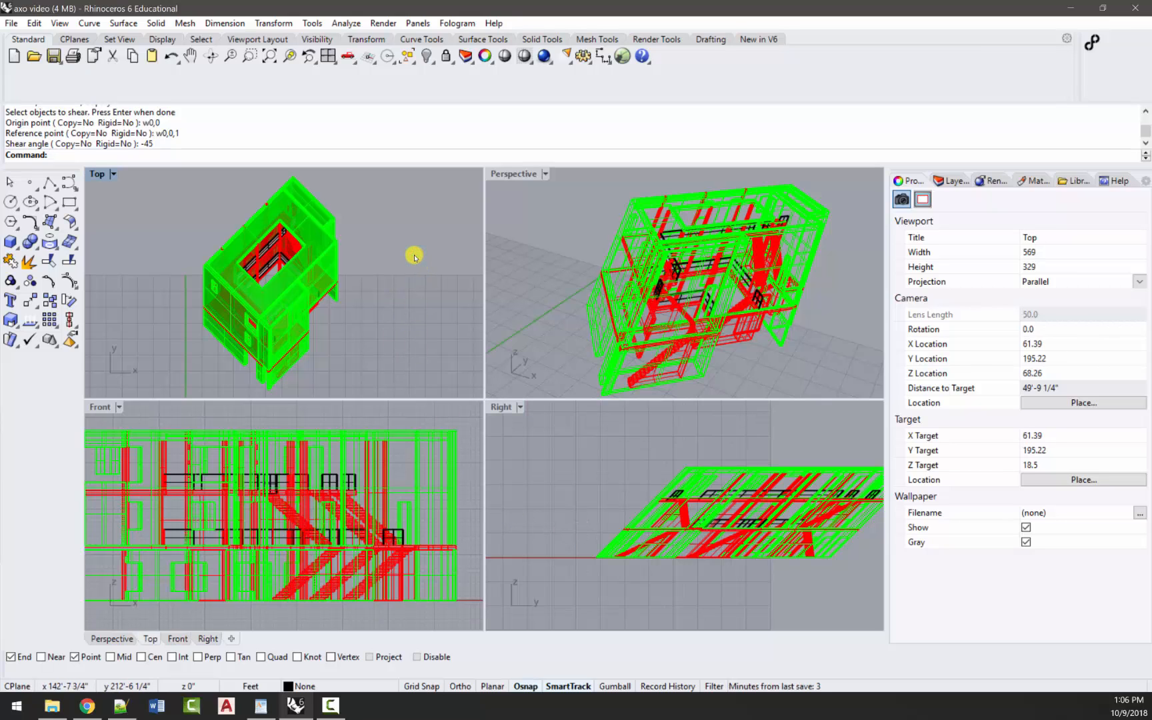
key(ctrl+z)
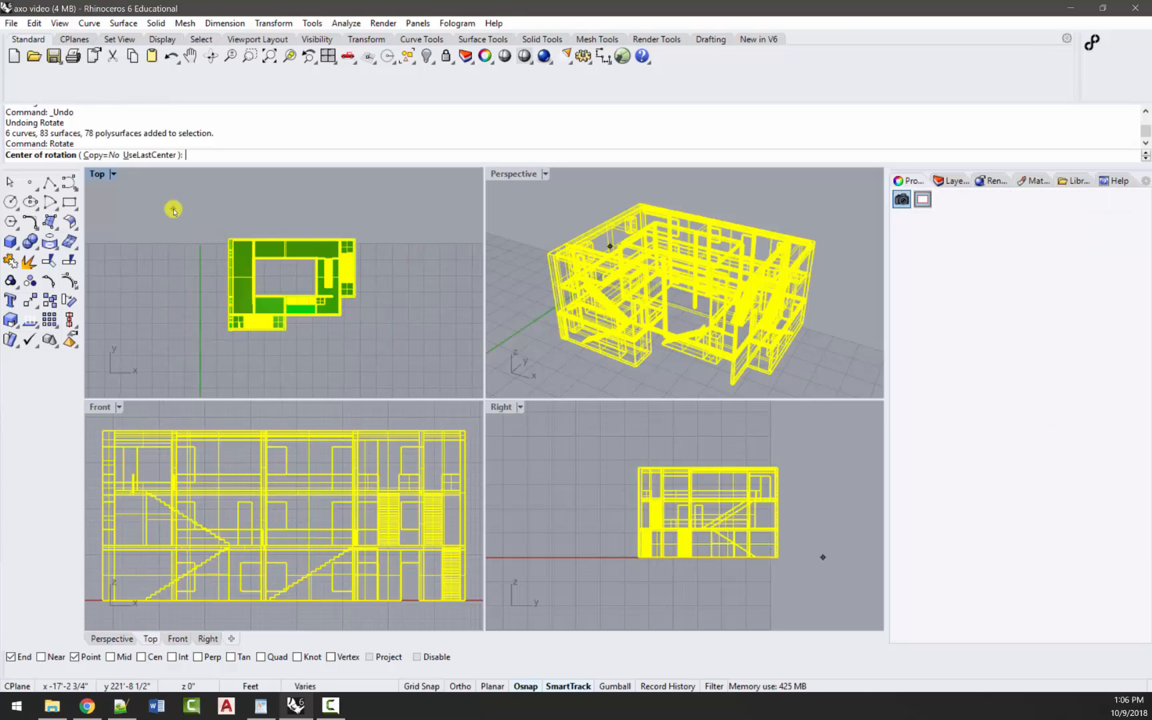
After undoing, re-rotate the building 45° about the courtyard centre and move to the side elevation
click(292, 276)
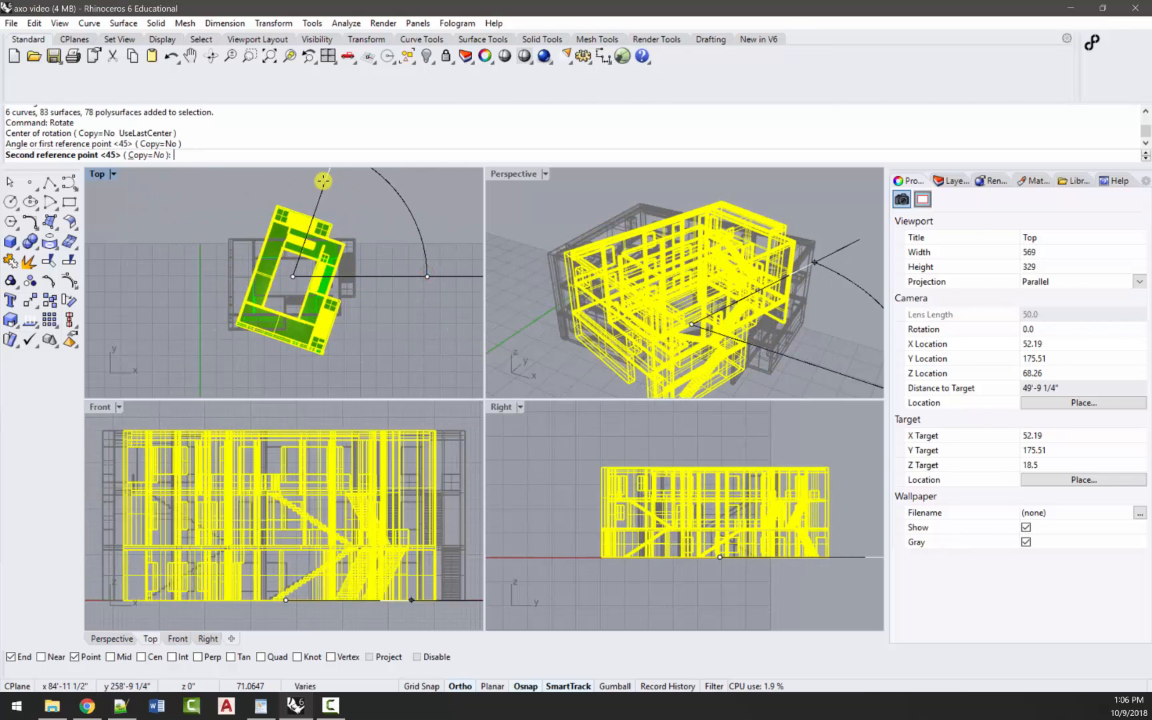
key(Return)
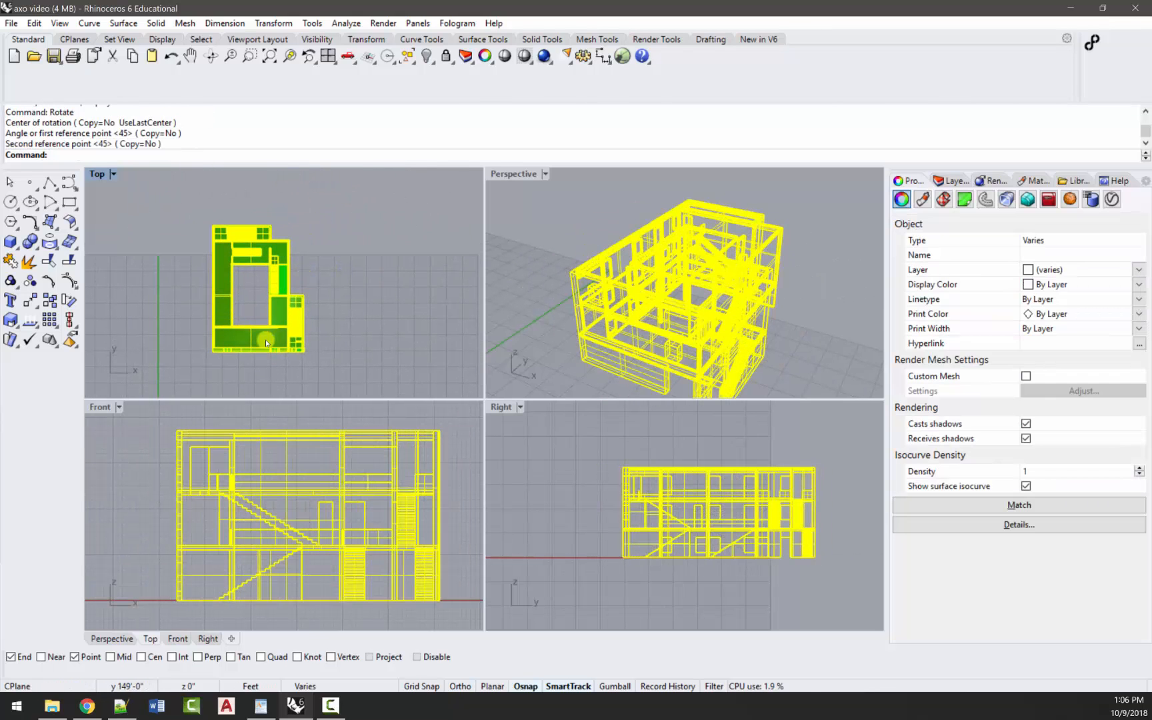
mouse_move(268, 351)
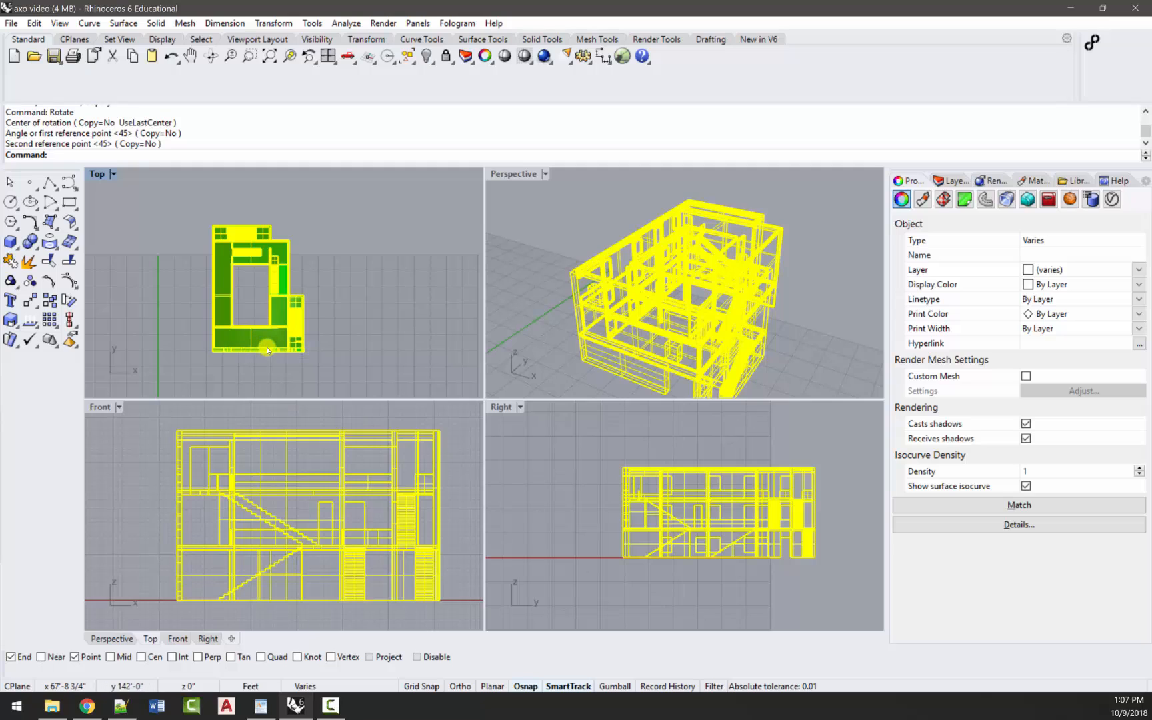
mouse_move(301, 359)
text(45)
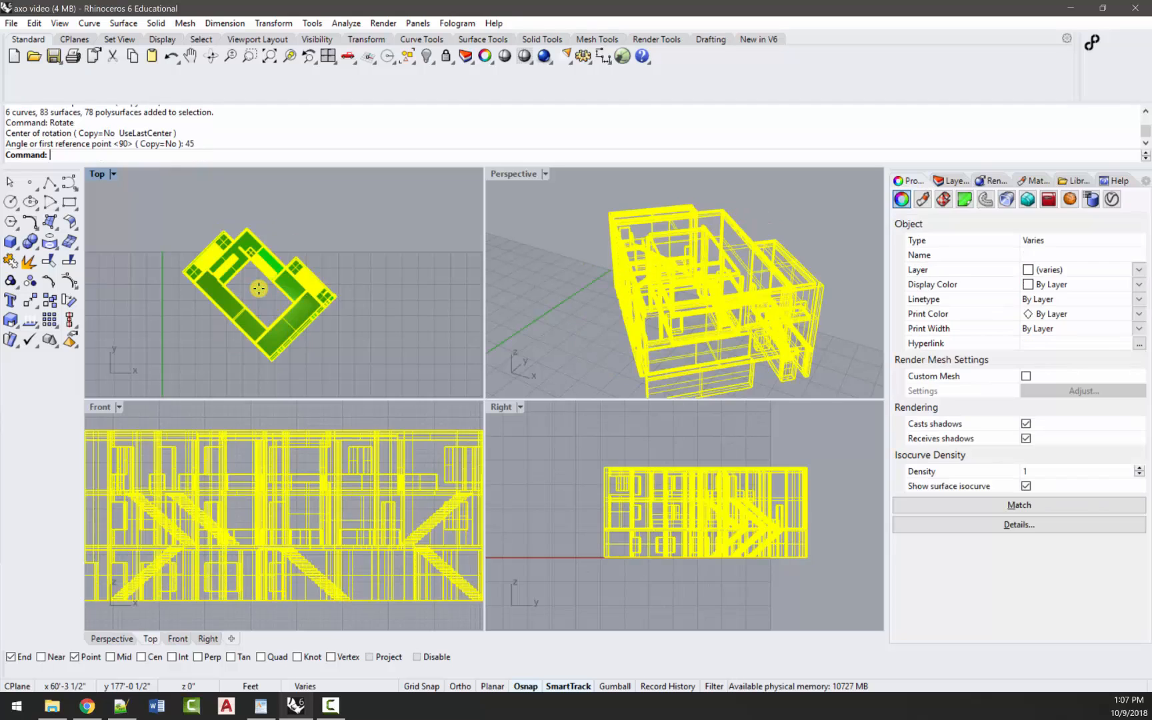
click(552, 476)
text(Shear)
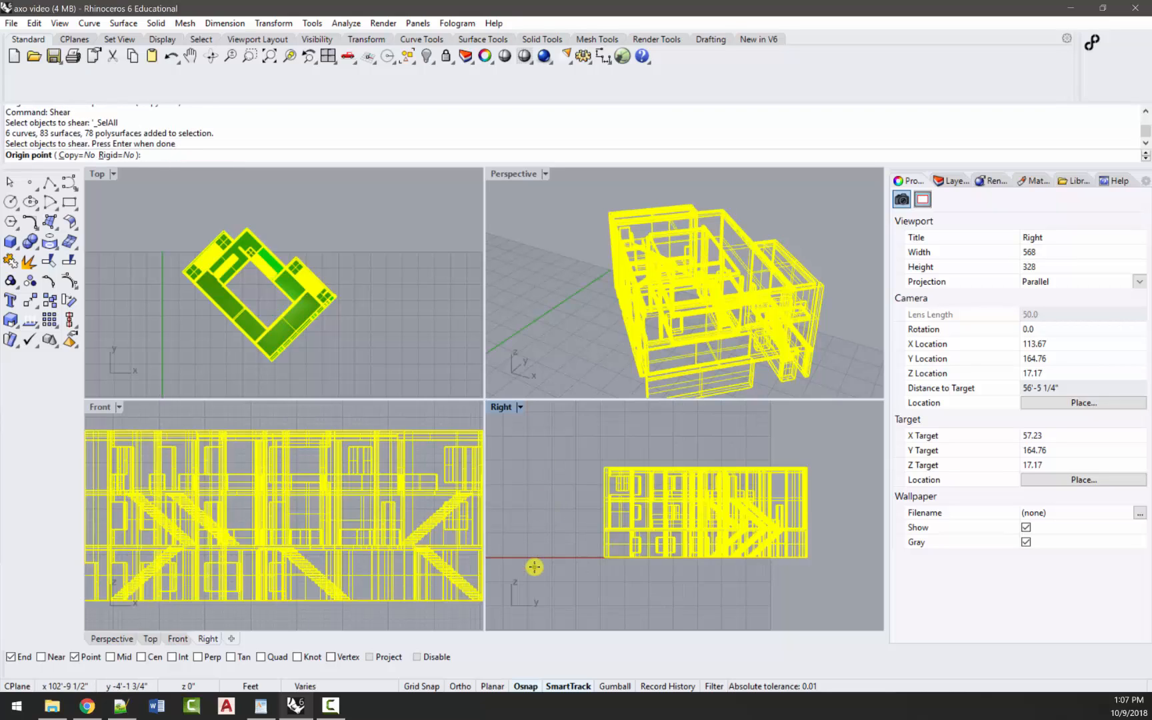
Shear all objects -45° in the Right view from the picked origin, then return to plan
click(535, 556)
text(-45)
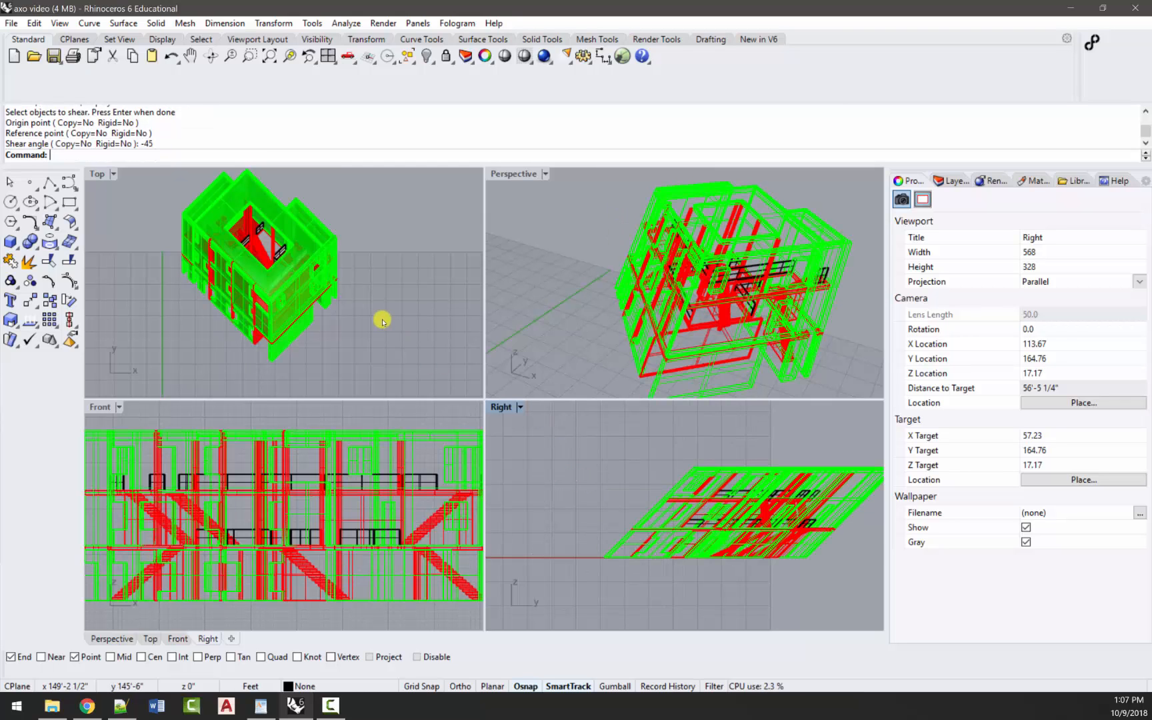
click(383, 257)
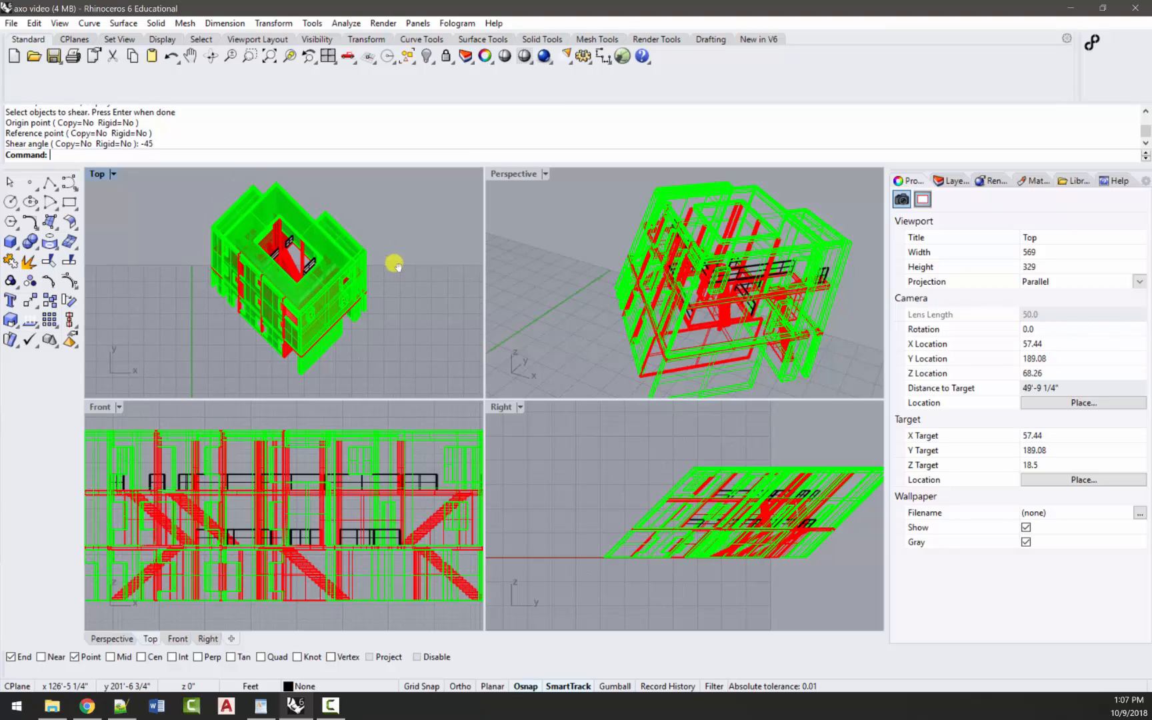
mouse_move(374, 280)
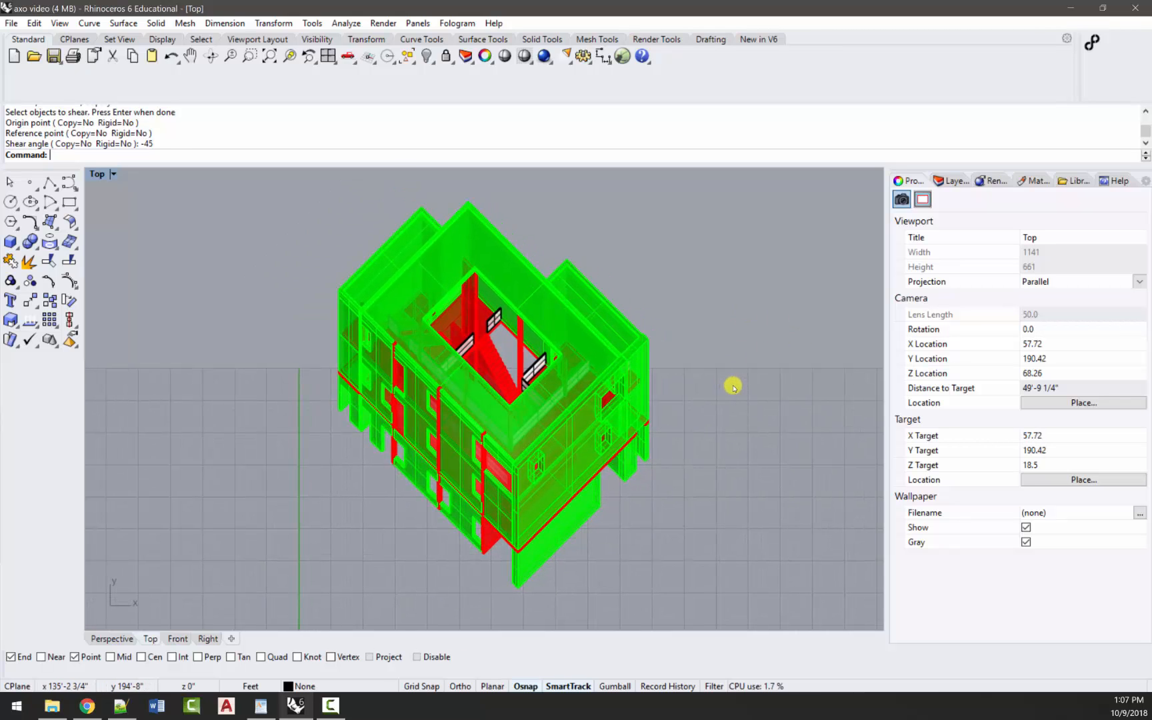
mouse_move(753, 374)
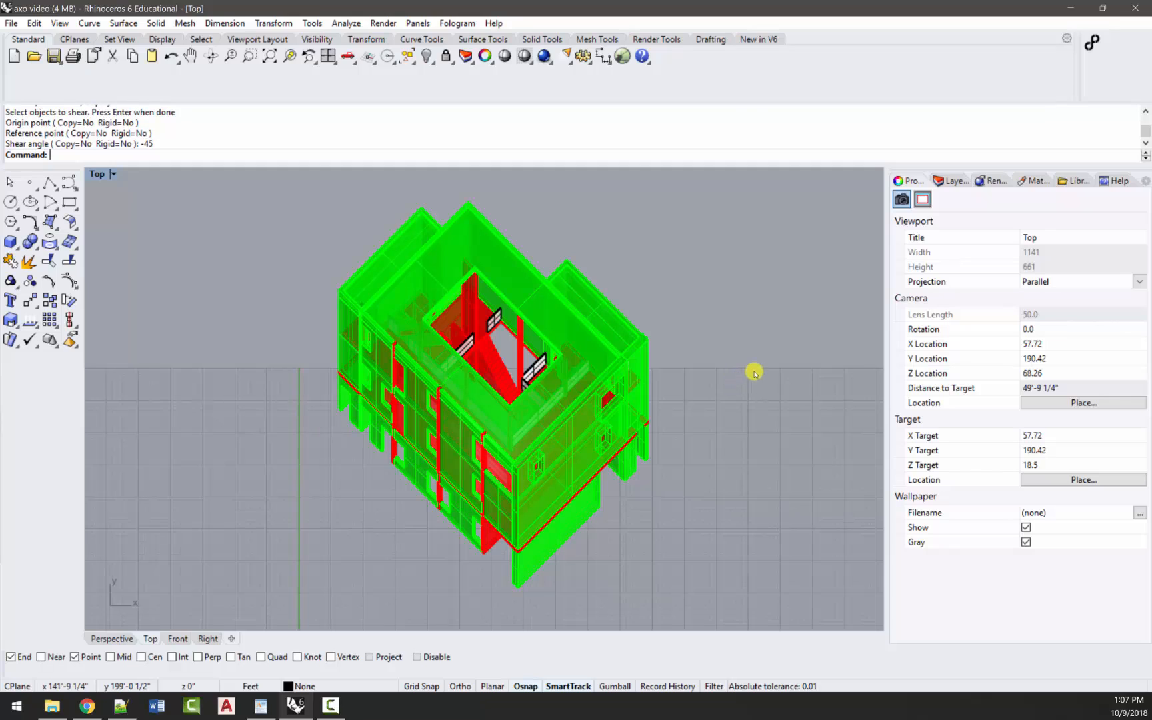
mouse_move(749, 394)
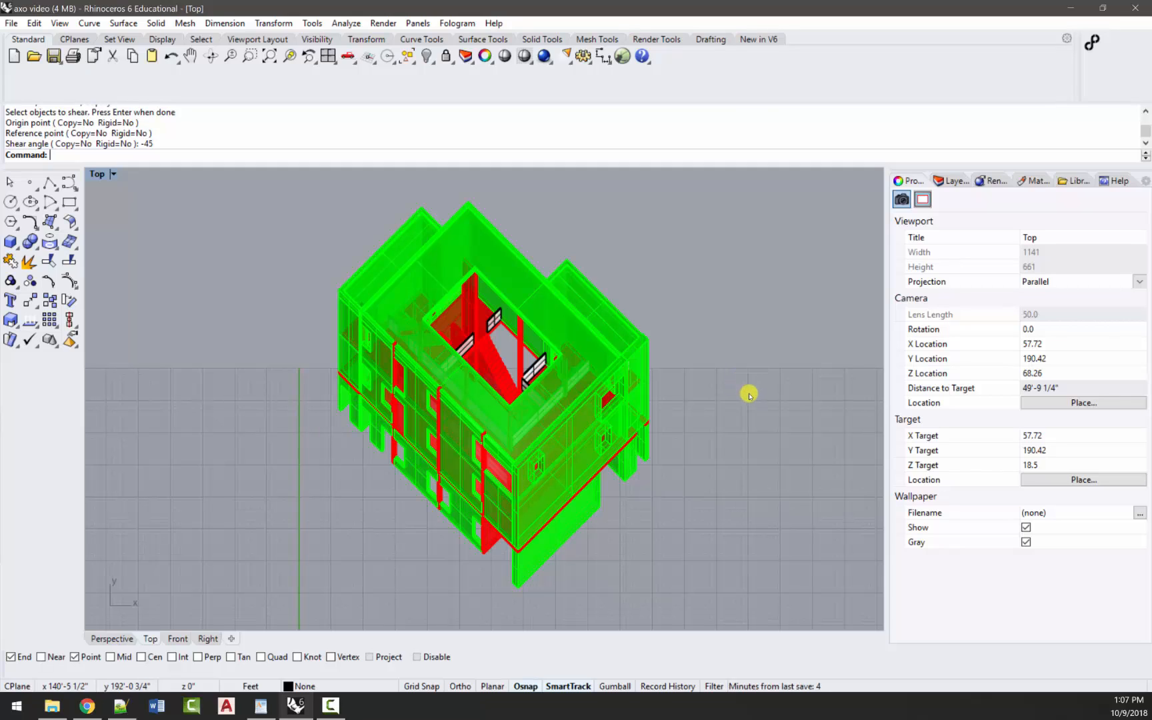